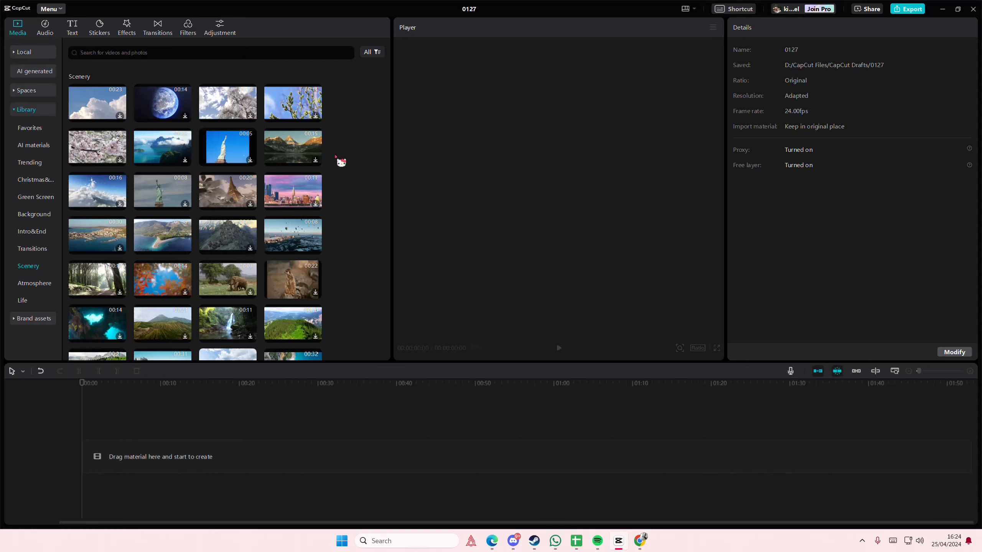
mouse_move(330, 221)
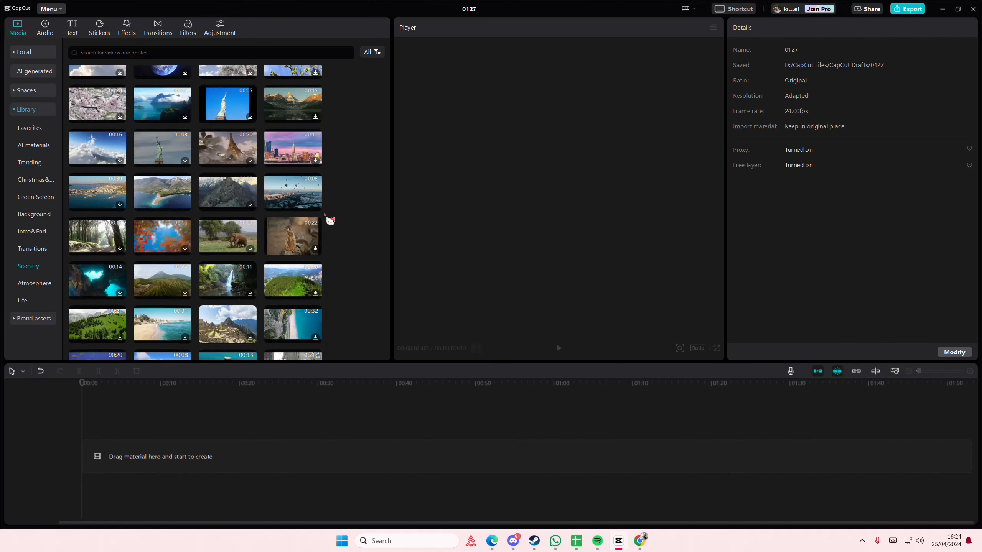
Scroll the Scenery library to find the 30-second aerial beach clip and add it to the timeline.
scroll("down", 3)
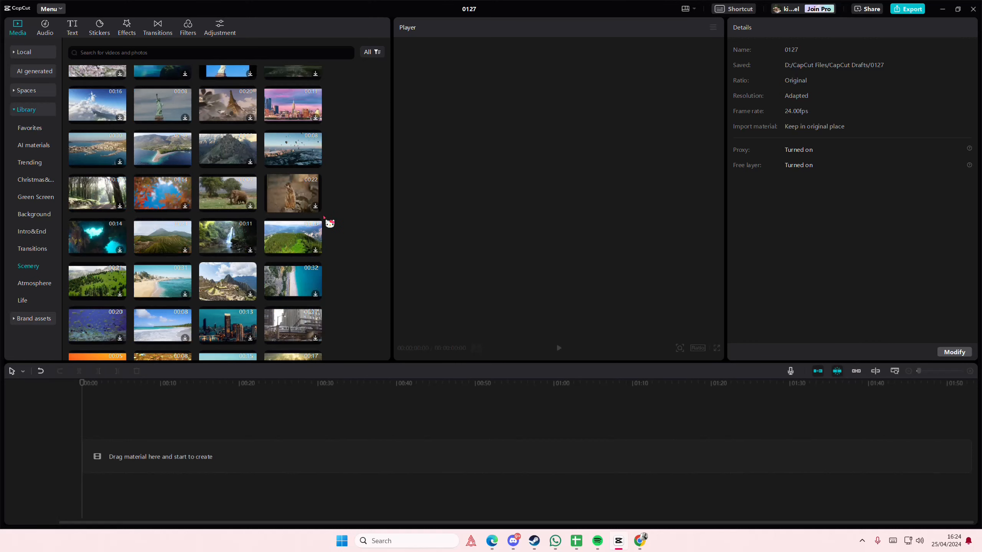
scroll("down", 3)
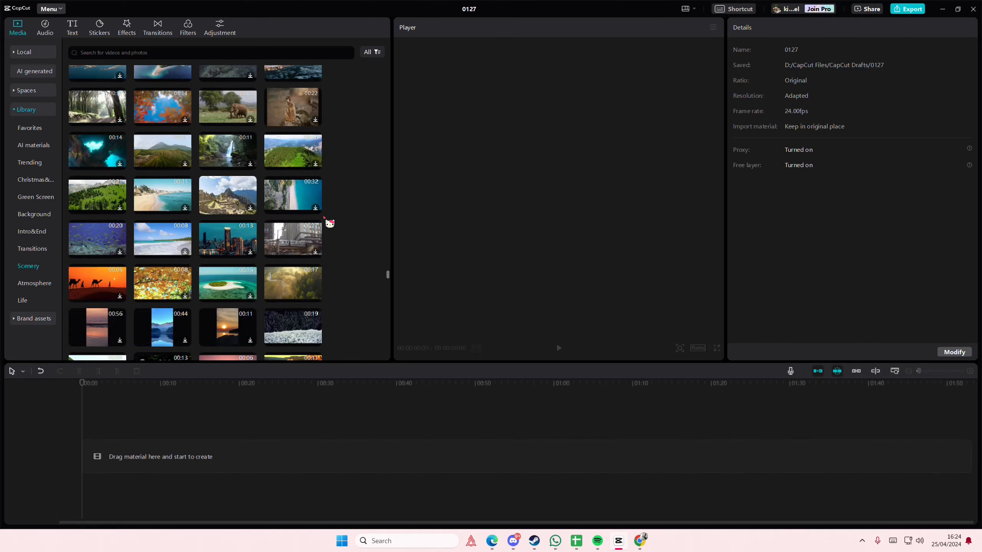
scroll("down", 3)
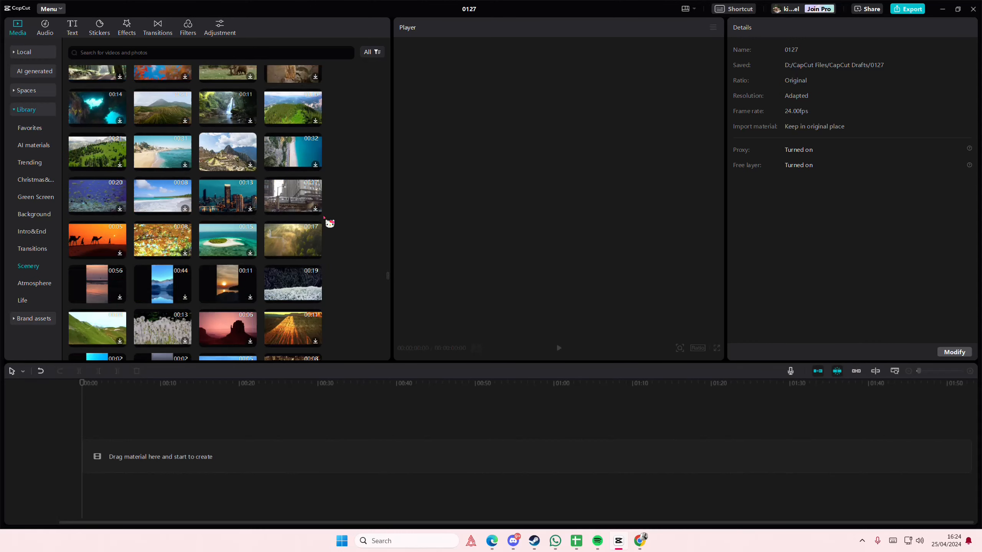
scroll("down", 3)
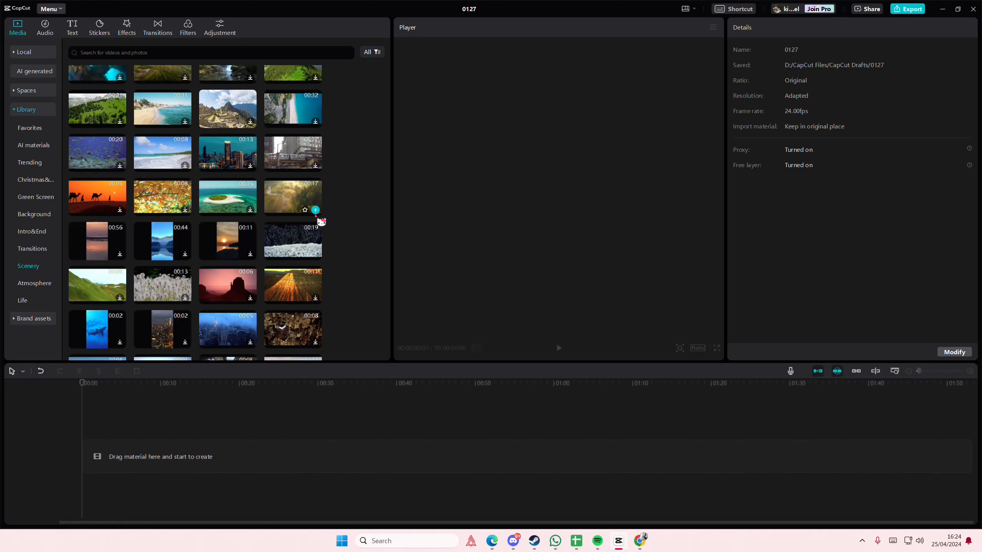
scroll("up", 3)
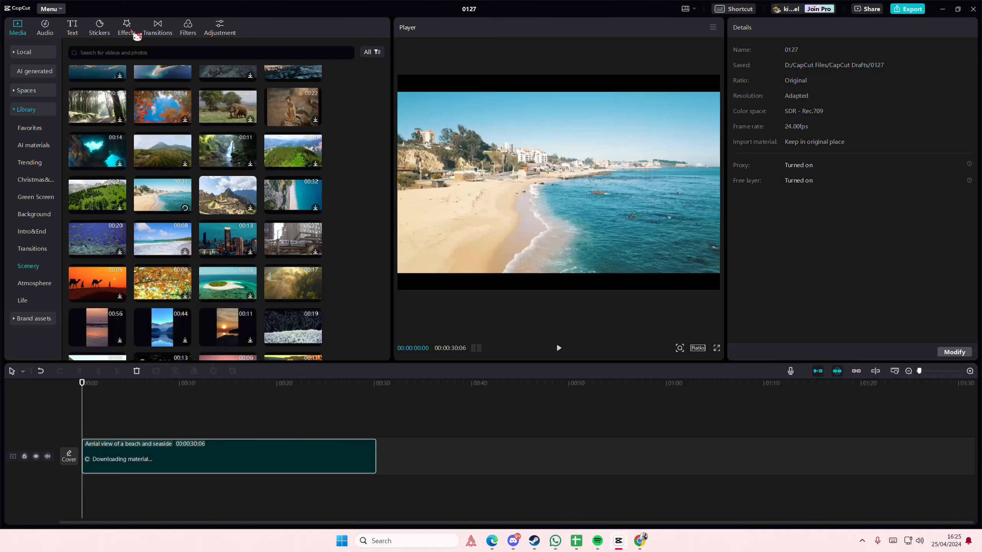
Search the video effects library for "moon" to find the Moon Off effect.
left_click(229, 456)
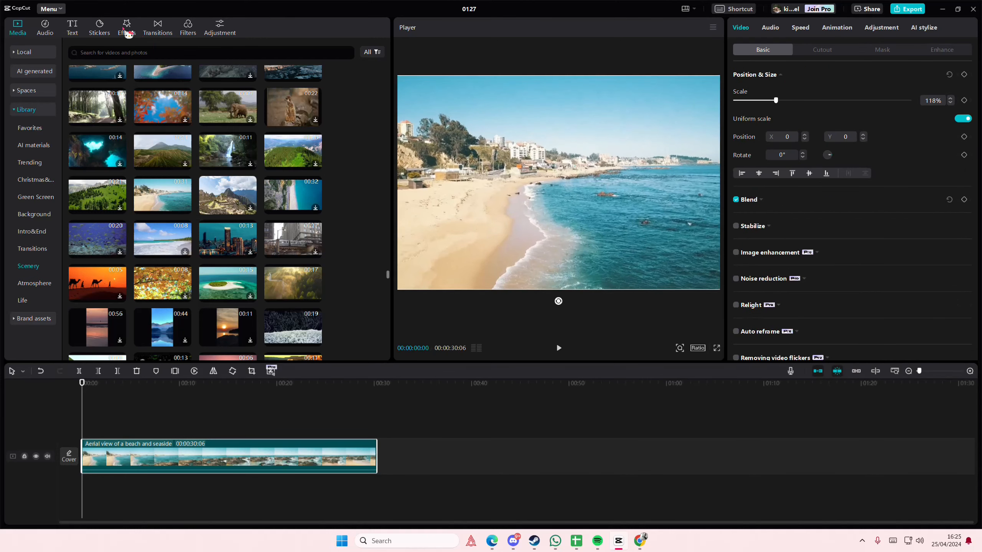
left_click(126, 26)
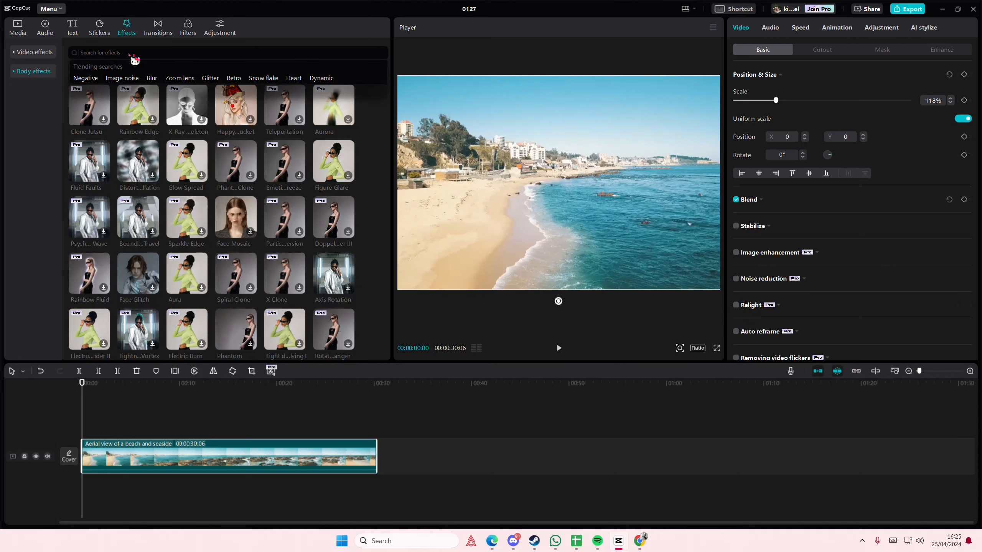
type("moon")
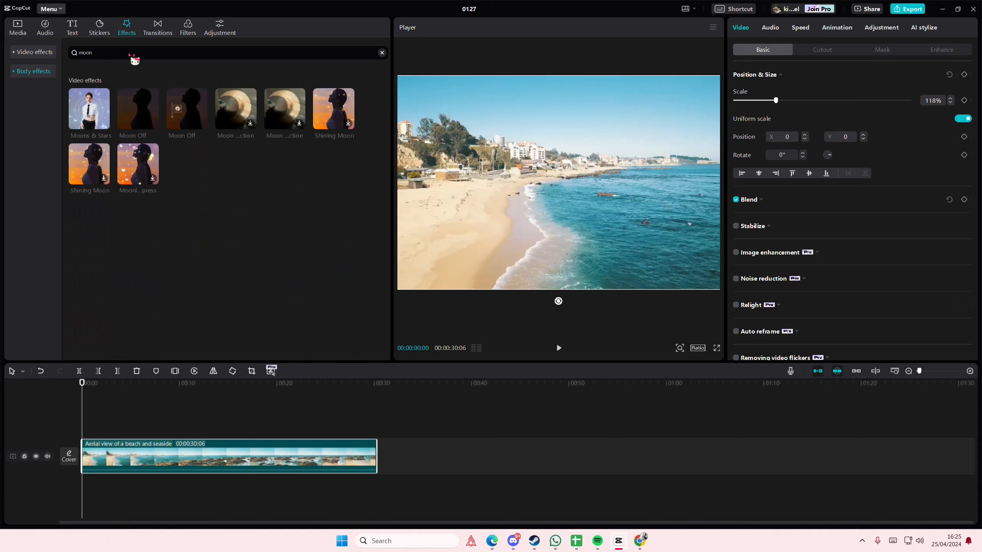
mouse_move(90, 109)
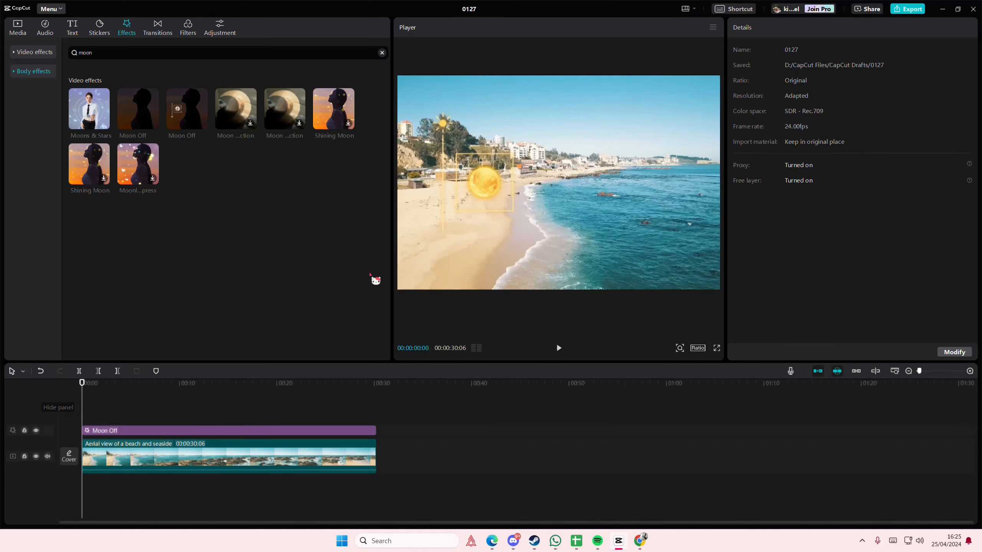
left_click(229, 457)
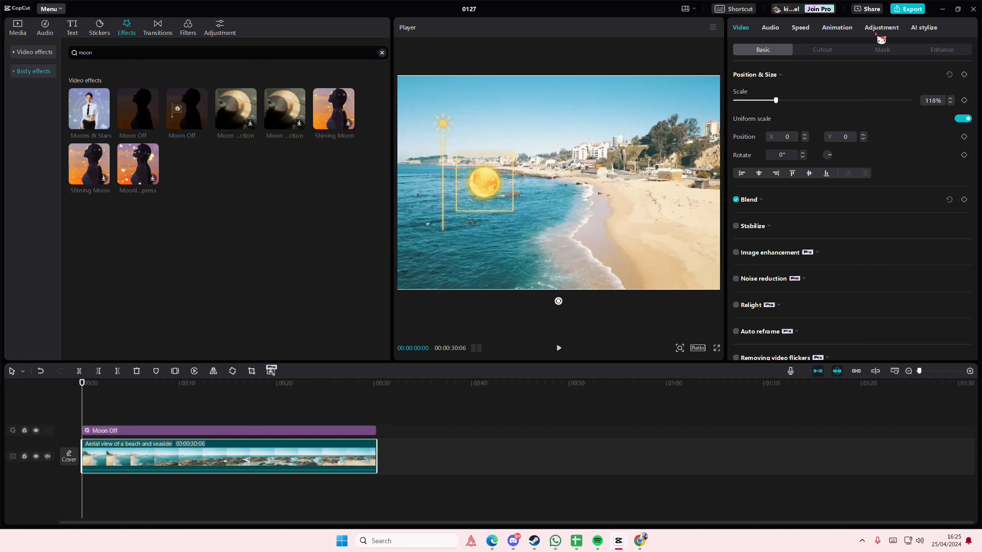
left_click(881, 27)
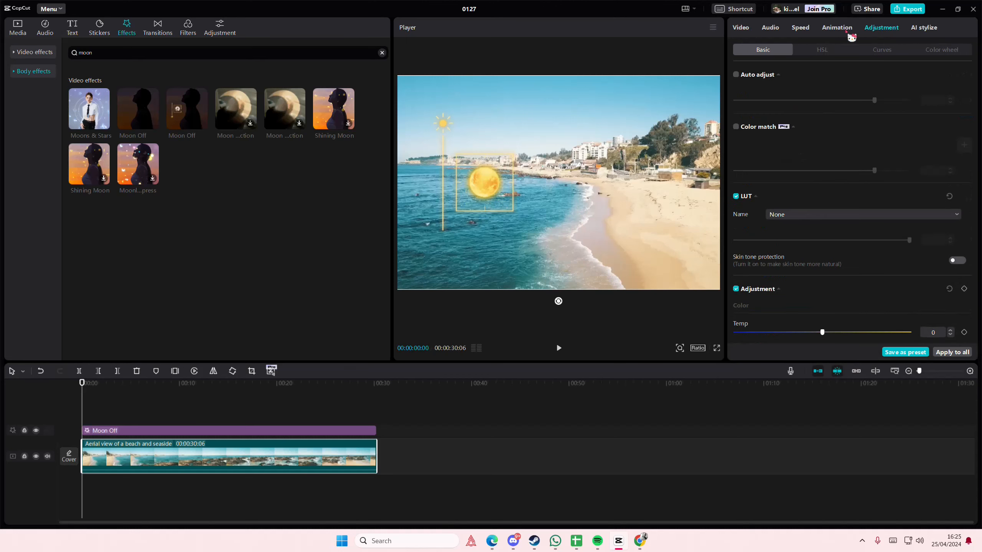
scroll("down", 3)
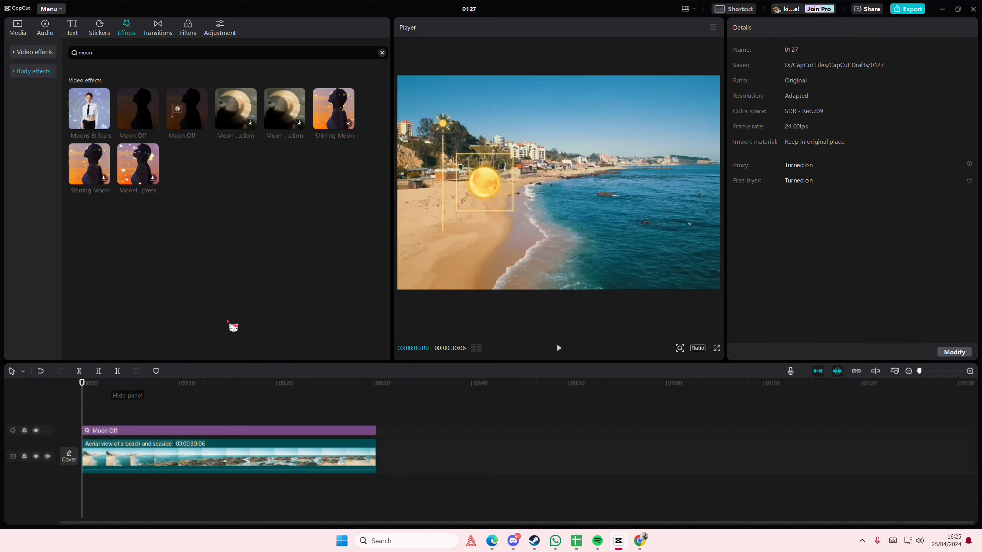
left_click(557, 348)
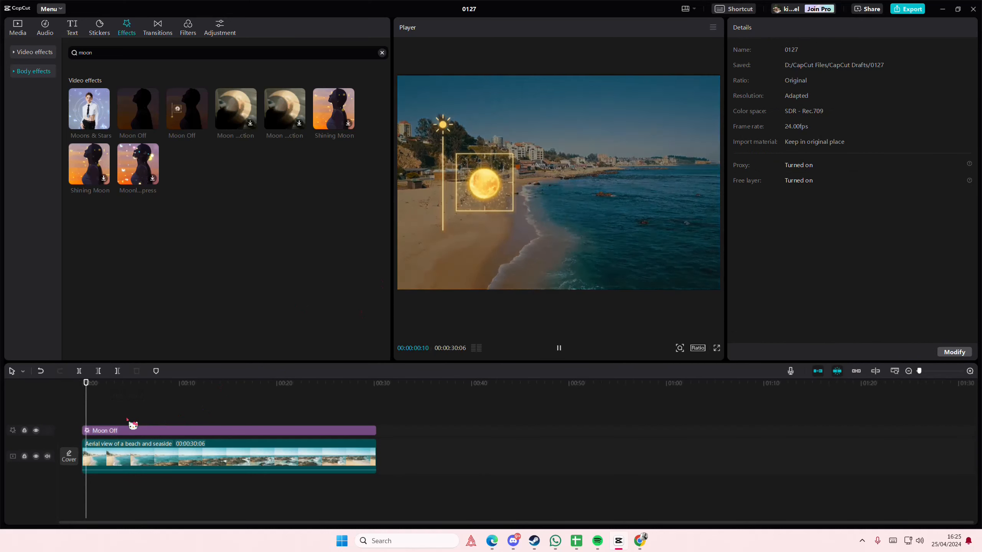
left_click(558, 347)
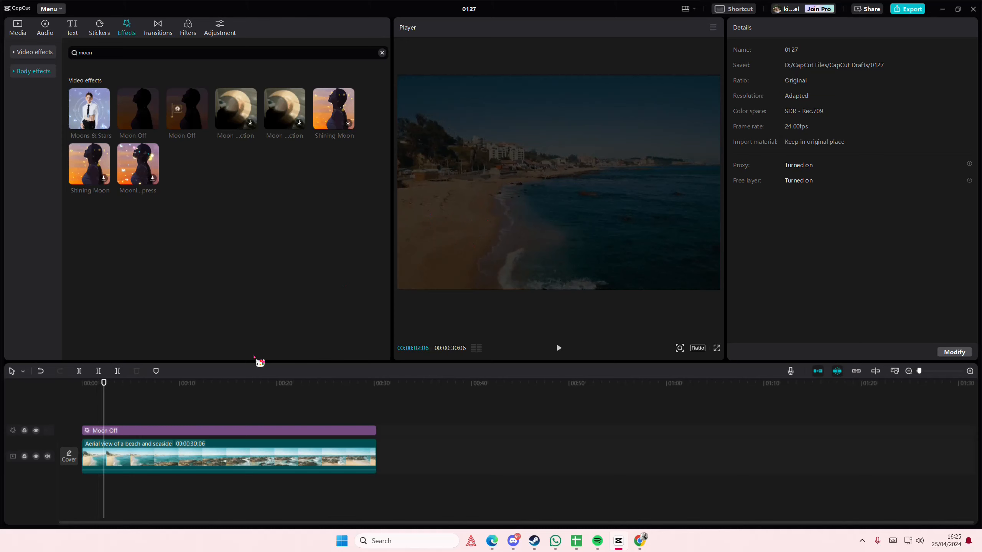
left_click(557, 347)
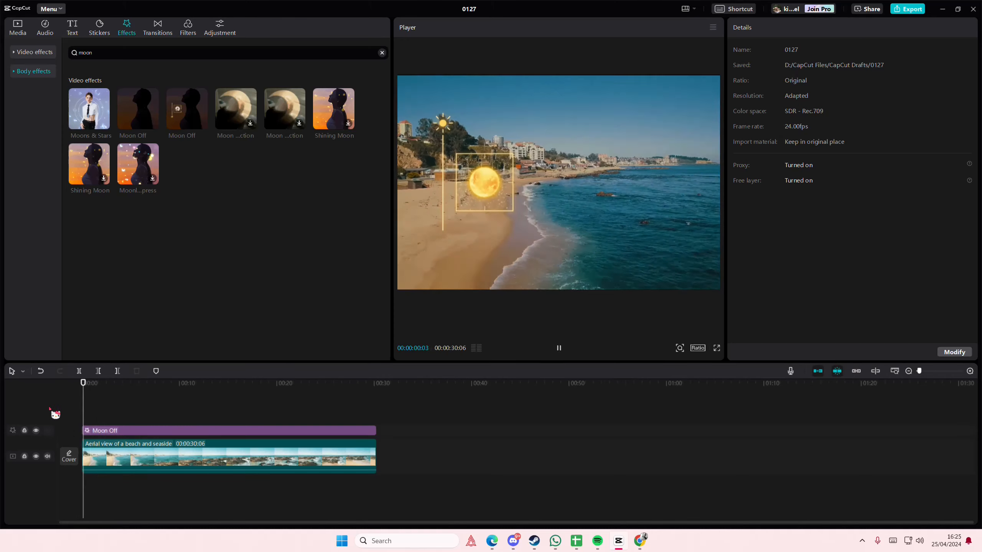
left_click(557, 347)
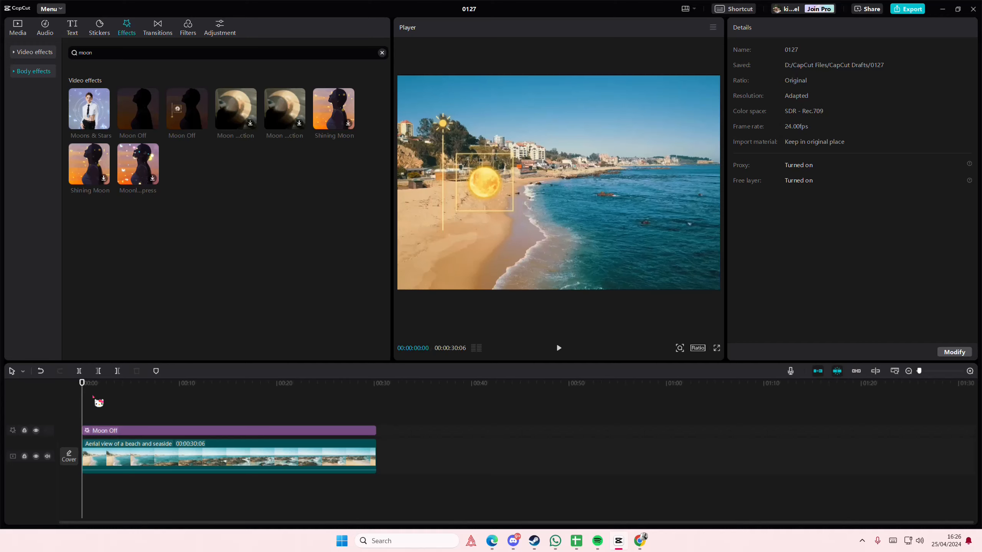
mouse_move(268, 439)
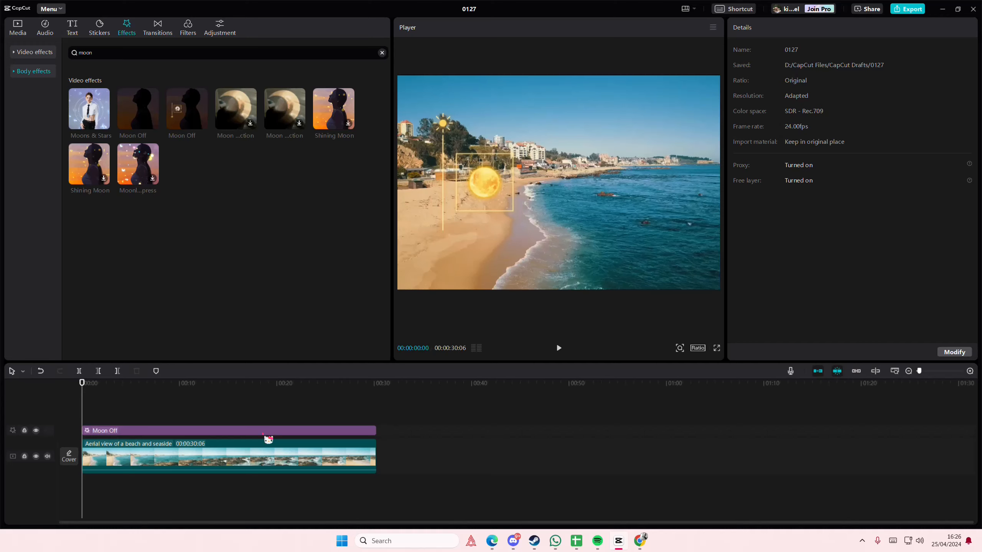